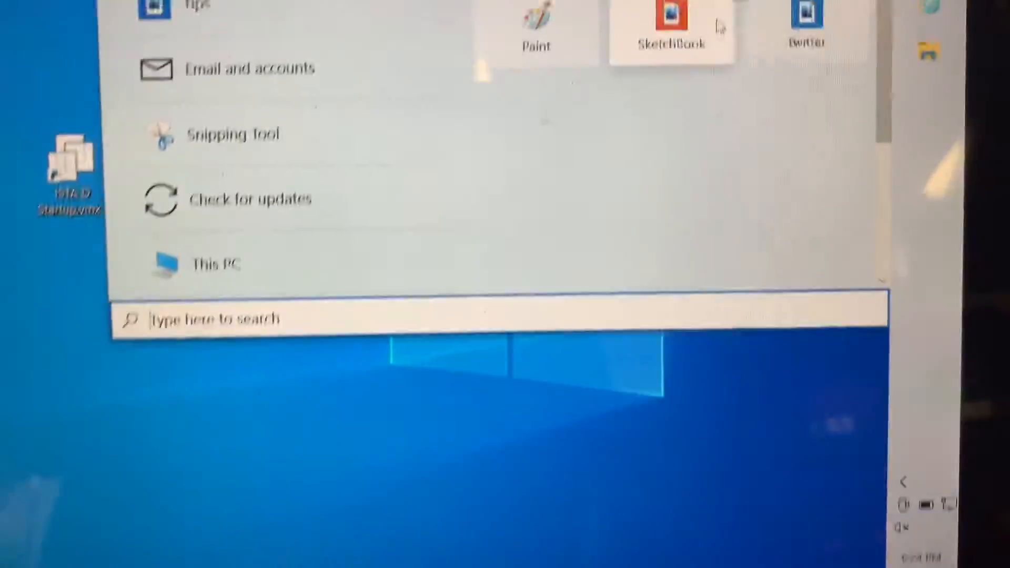
Search the Start menu for 'virus & threat protection' to reach Windows Security
{"action": "type", "text": "virus & threat protection"}
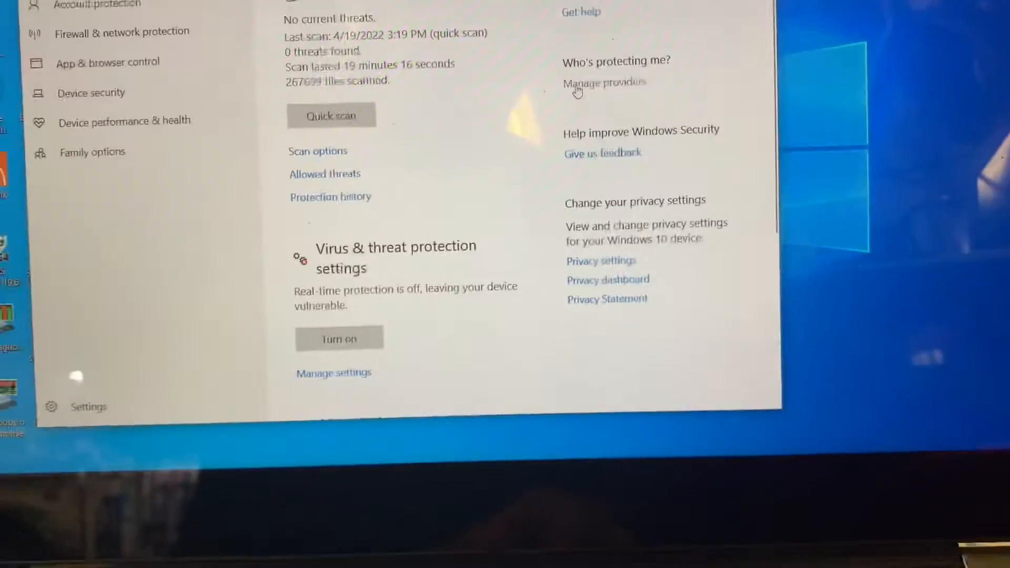
{"action": "scroll", "scroll_direction": "down", "scroll_amount": 3}
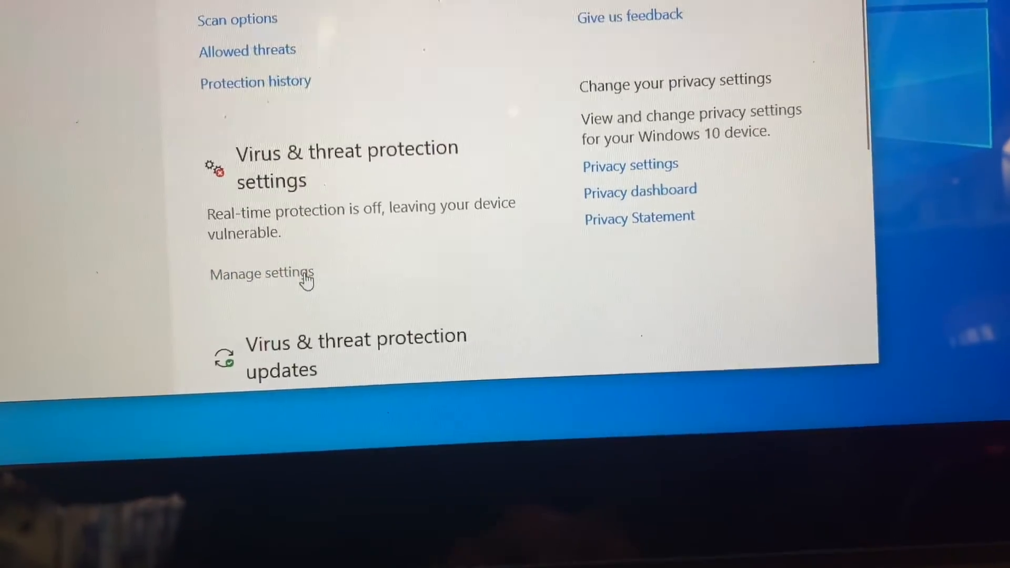
Turn Real-time protection off in Virus & threat protection's Manage settings
{"action": "left_click", "coordinate": [259, 273]}
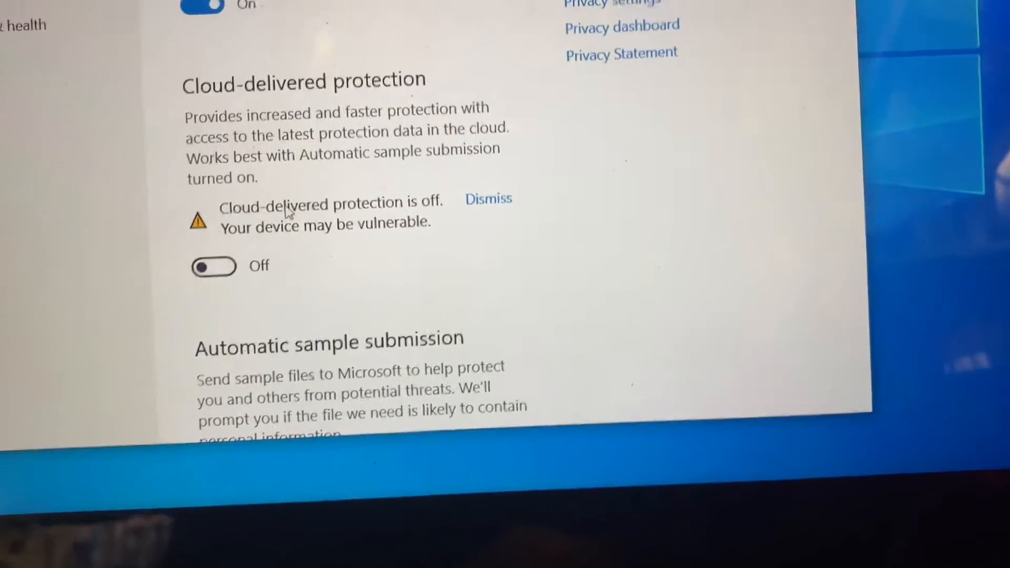
{"action": "scroll", "scroll_direction": "up", "scroll_amount": 3}
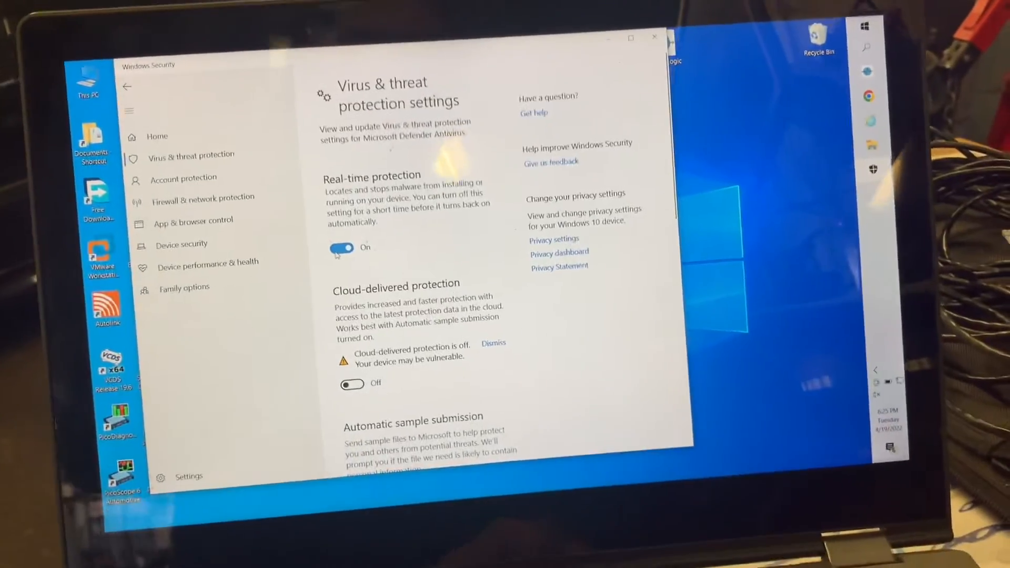
{"action": "left_click", "coordinate": [342, 248]}
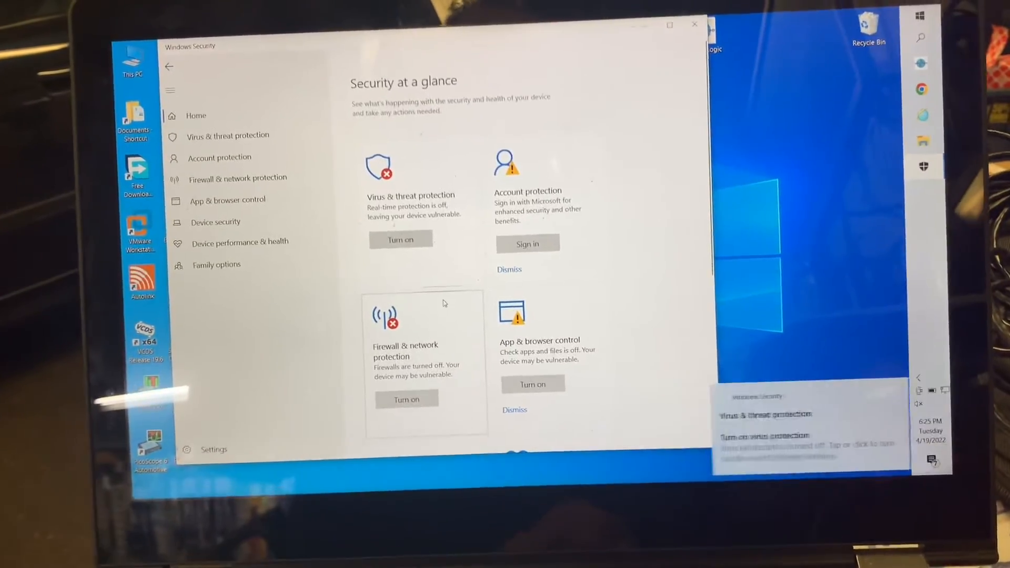
Revisit the Virus & threat protection page and reopen its Manage settings
{"action": "left_click", "coordinate": [227, 135]}
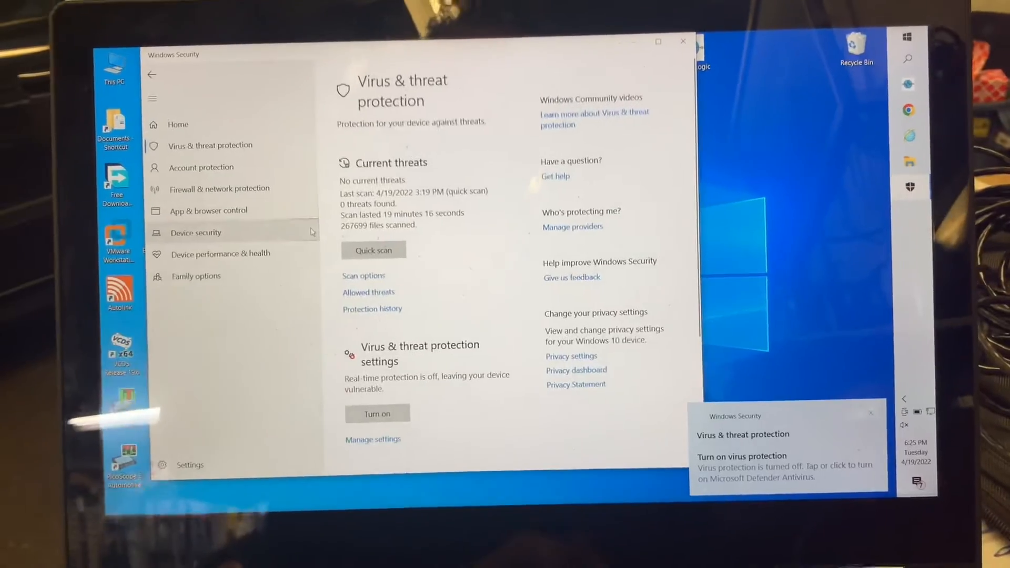
{"action": "scroll", "scroll_direction": "down", "scroll_amount": 3}
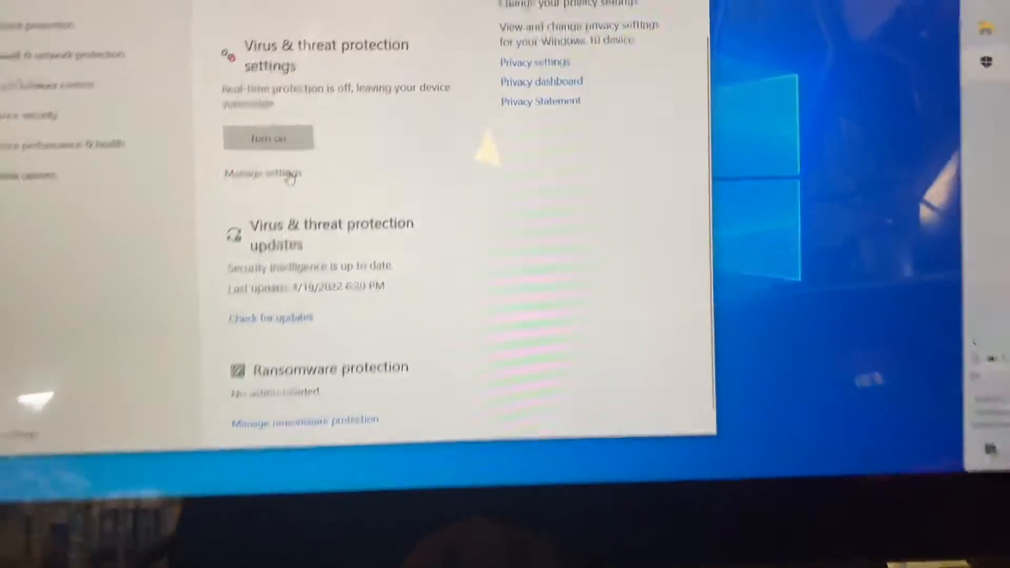
{"action": "left_click", "coordinate": [263, 172]}
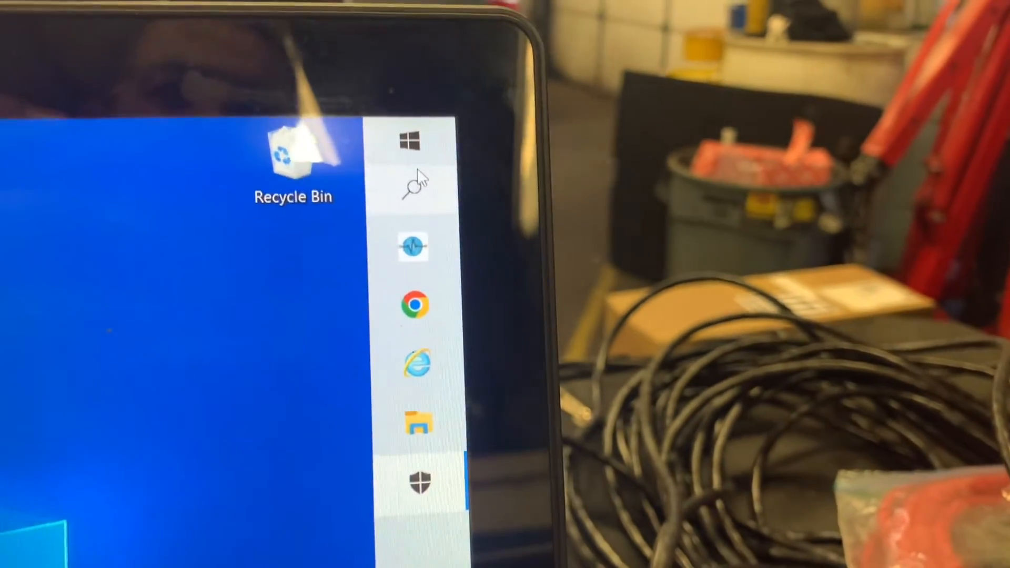
Open the Virus & threat protection settings page showing Real-time protection off
{"action": "left_click", "coordinate": [416, 482]}
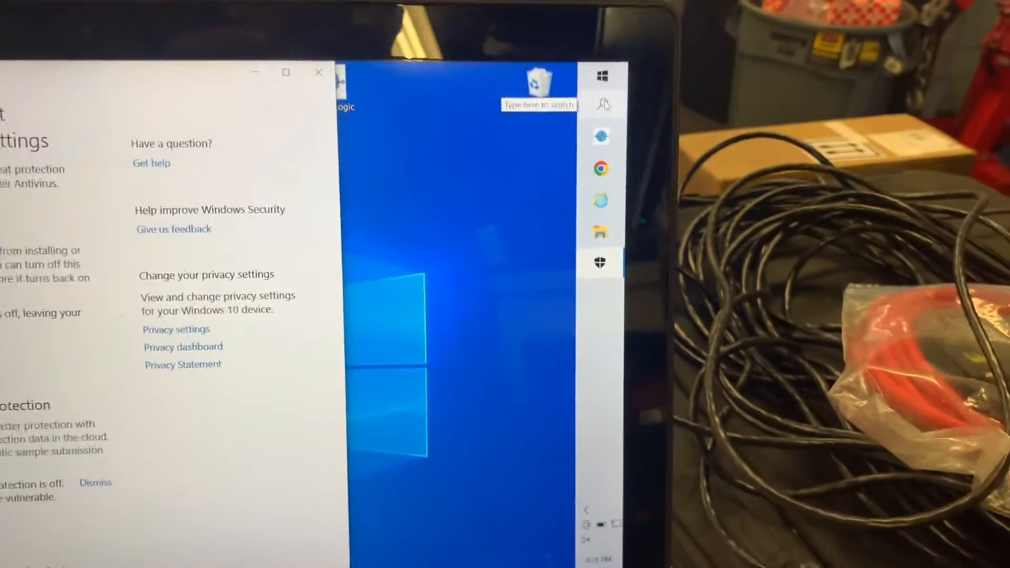